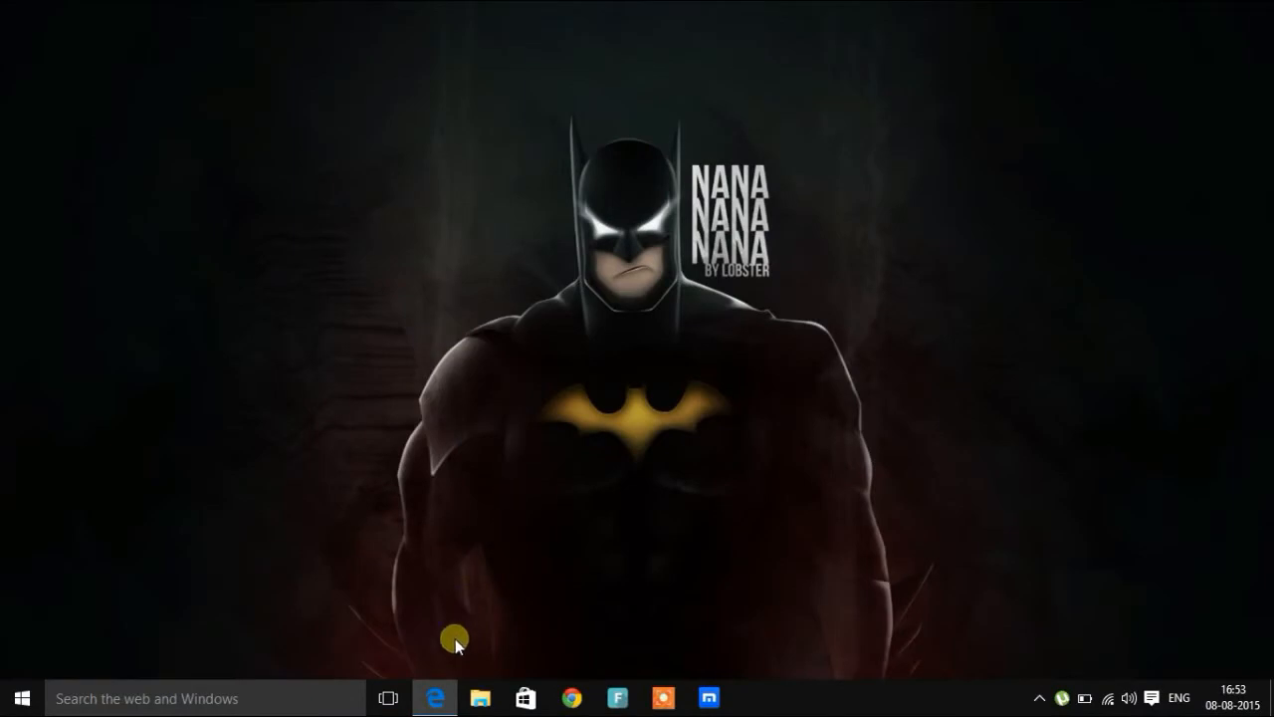
# Download Make-Windows-10-Use-Dark-Theme.zip from its MediaFire page in Edge
pyautogui.click(434, 697)
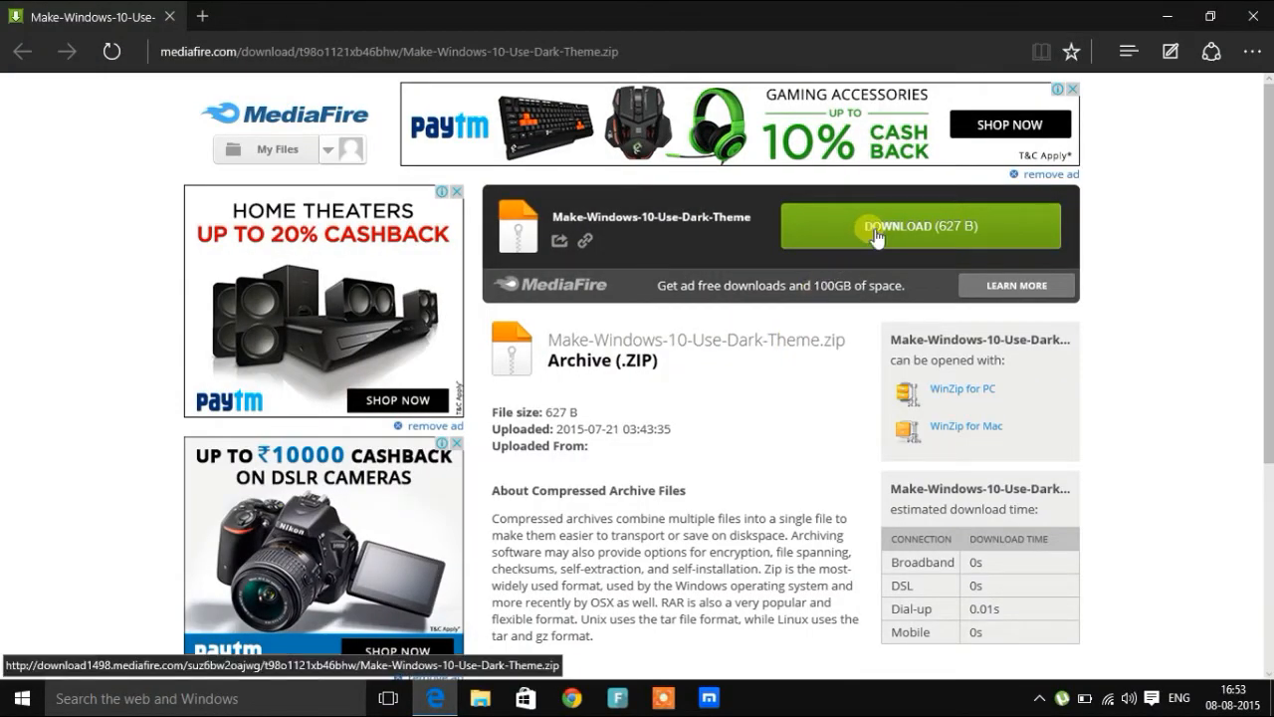
pyautogui.click(920, 225)
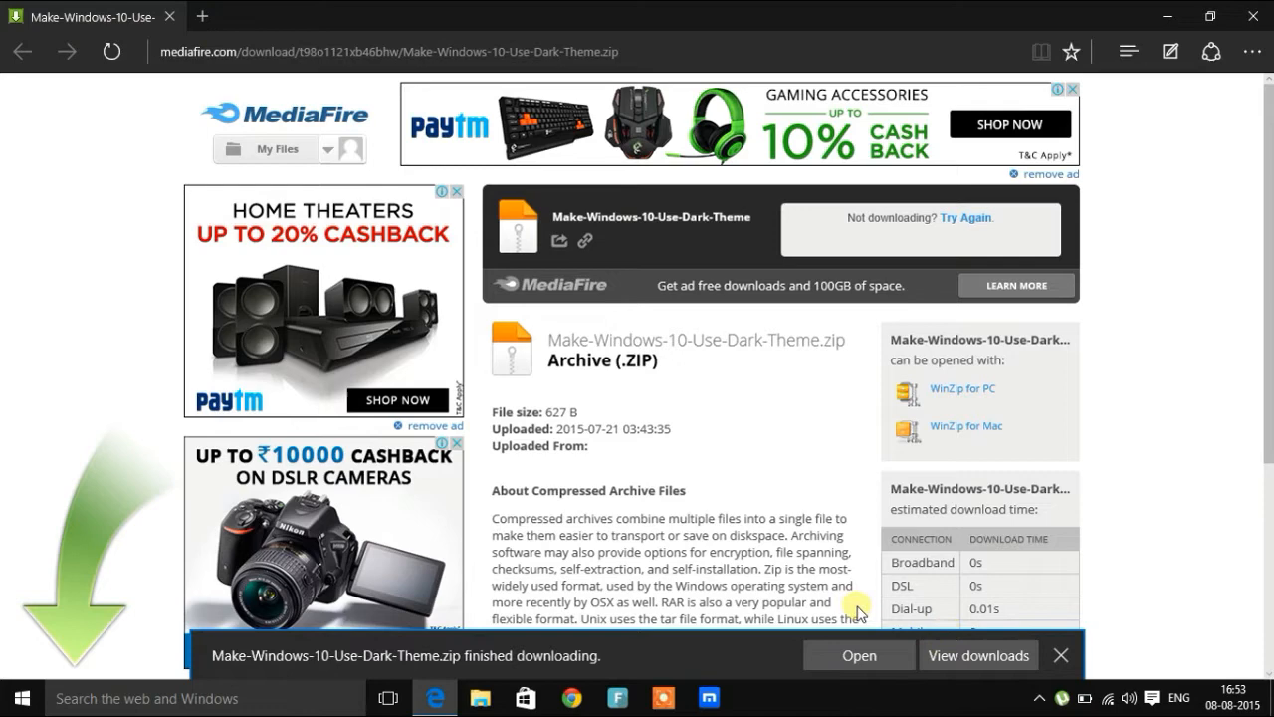
# Run 'Make Windows 10 Use Dark Theme' from the downloaded archive and confirm the registry prompts
pyautogui.click(858, 655)
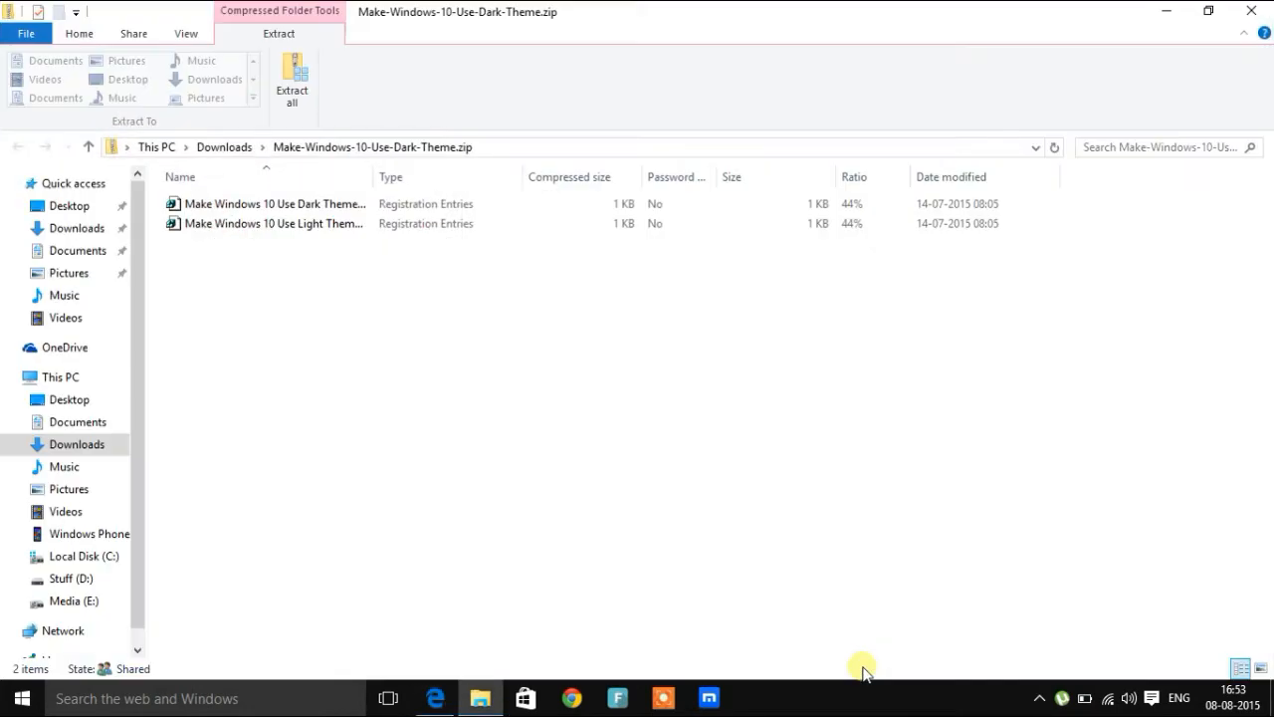
pyautogui.click(274, 203)
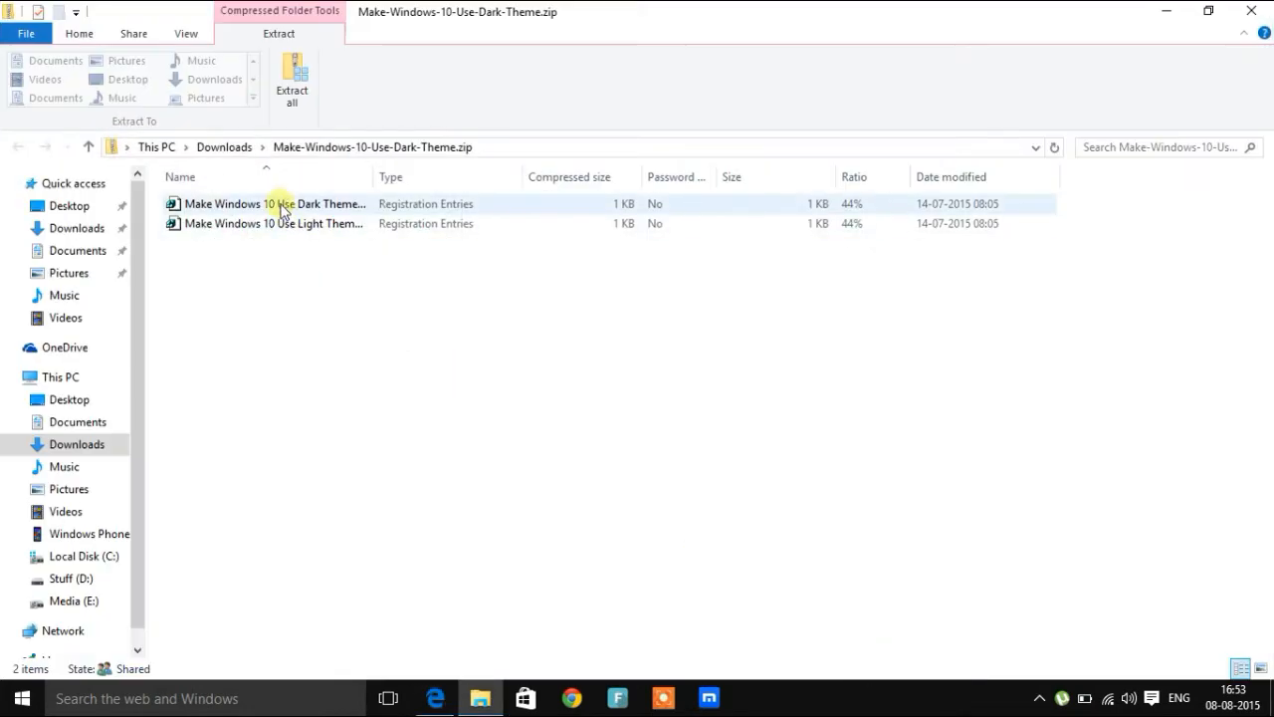
pyautogui.doubleClick(271, 203)
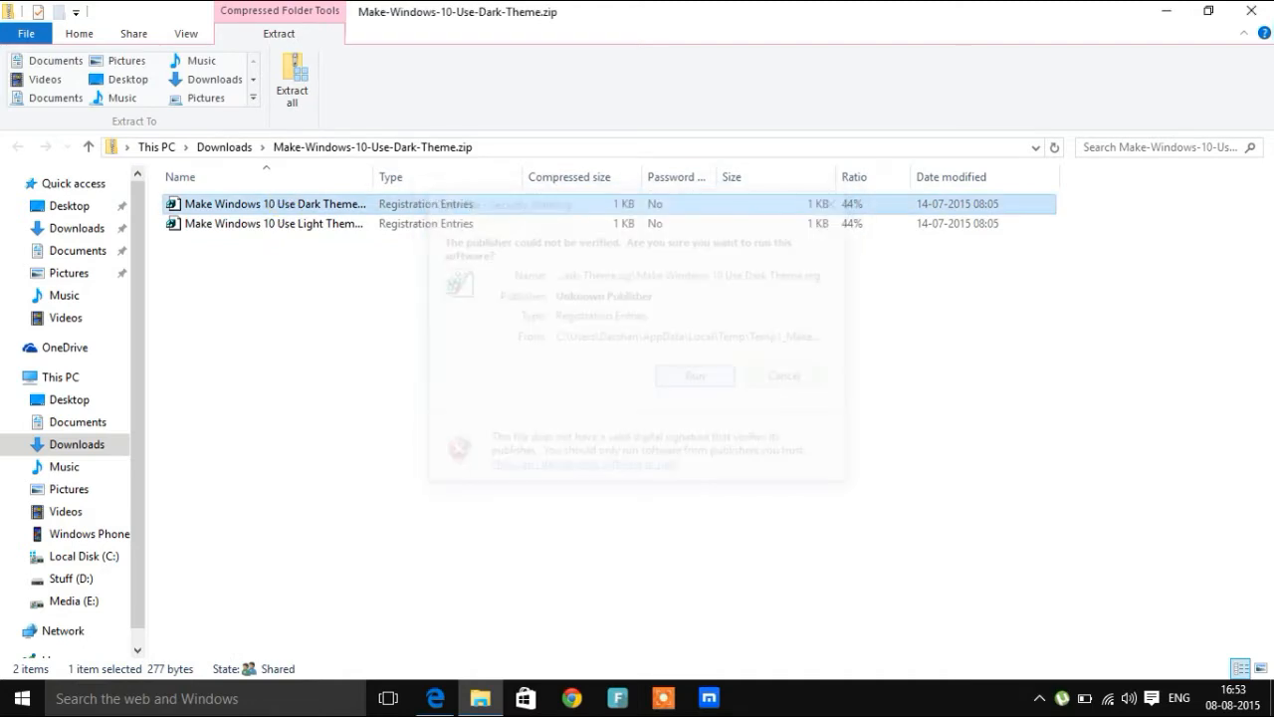
pyautogui.click(695, 374)
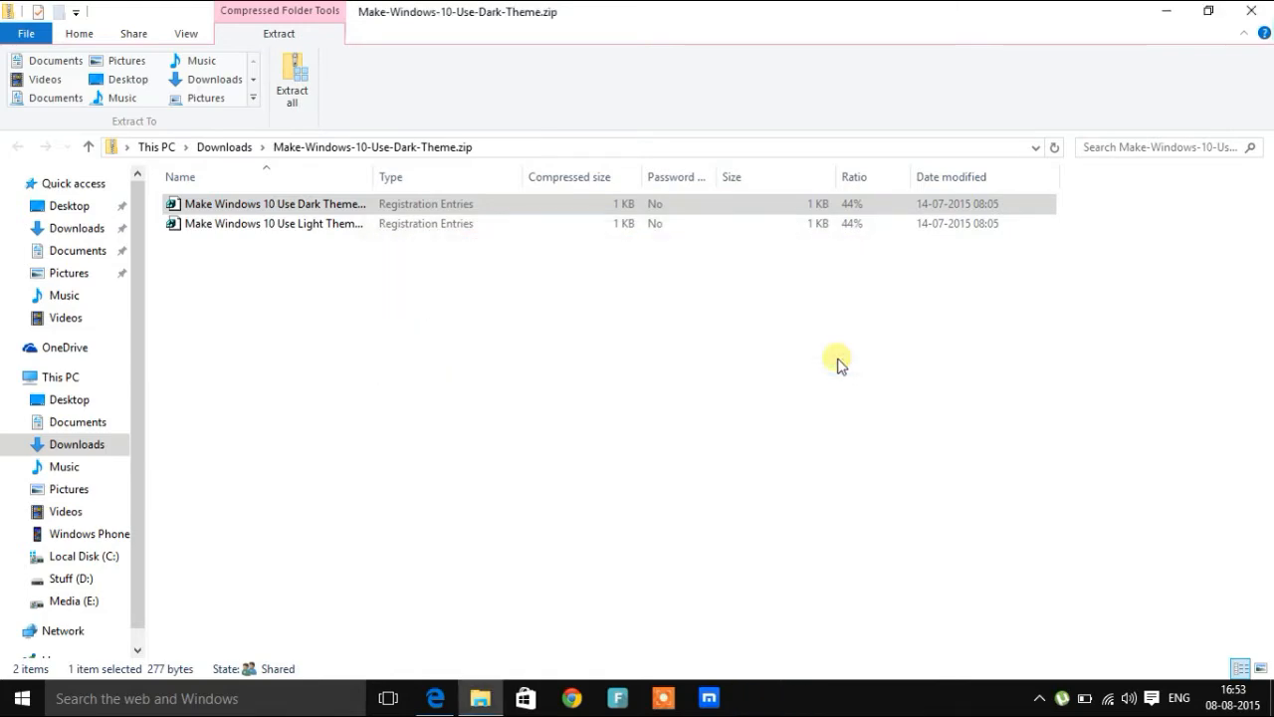
pyautogui.click(14, 697)
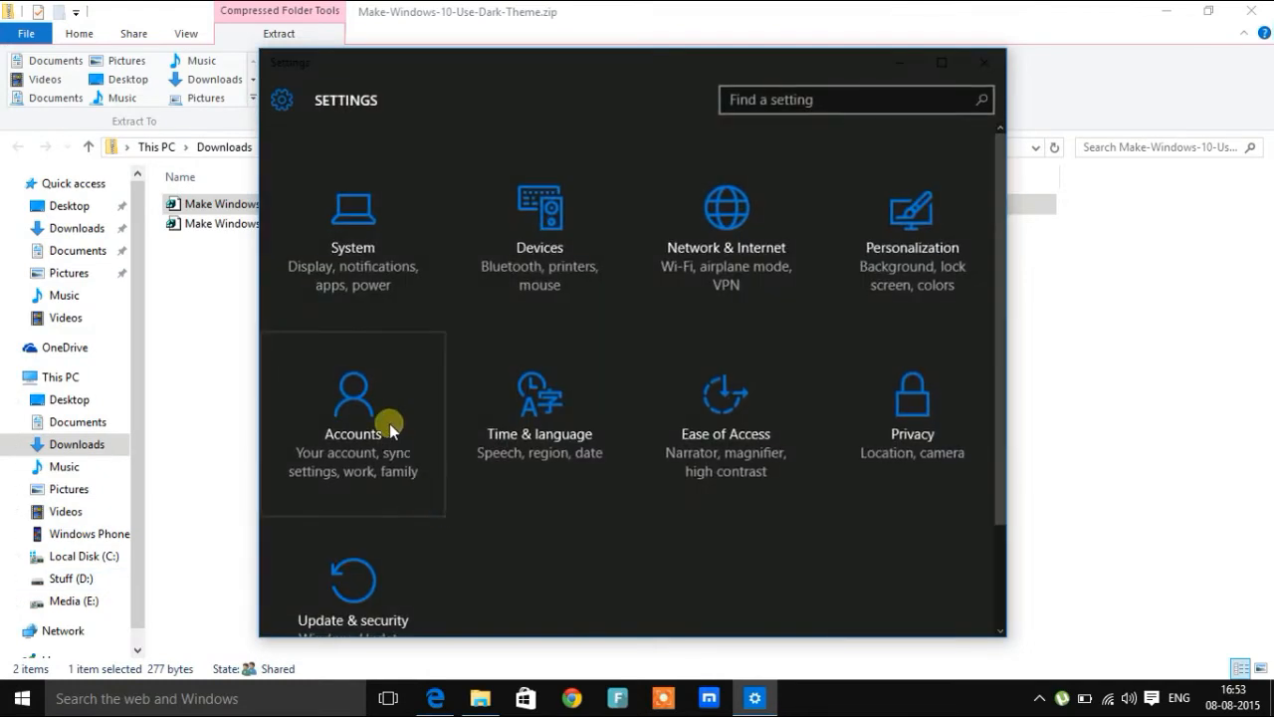
pyautogui.click(353, 408)
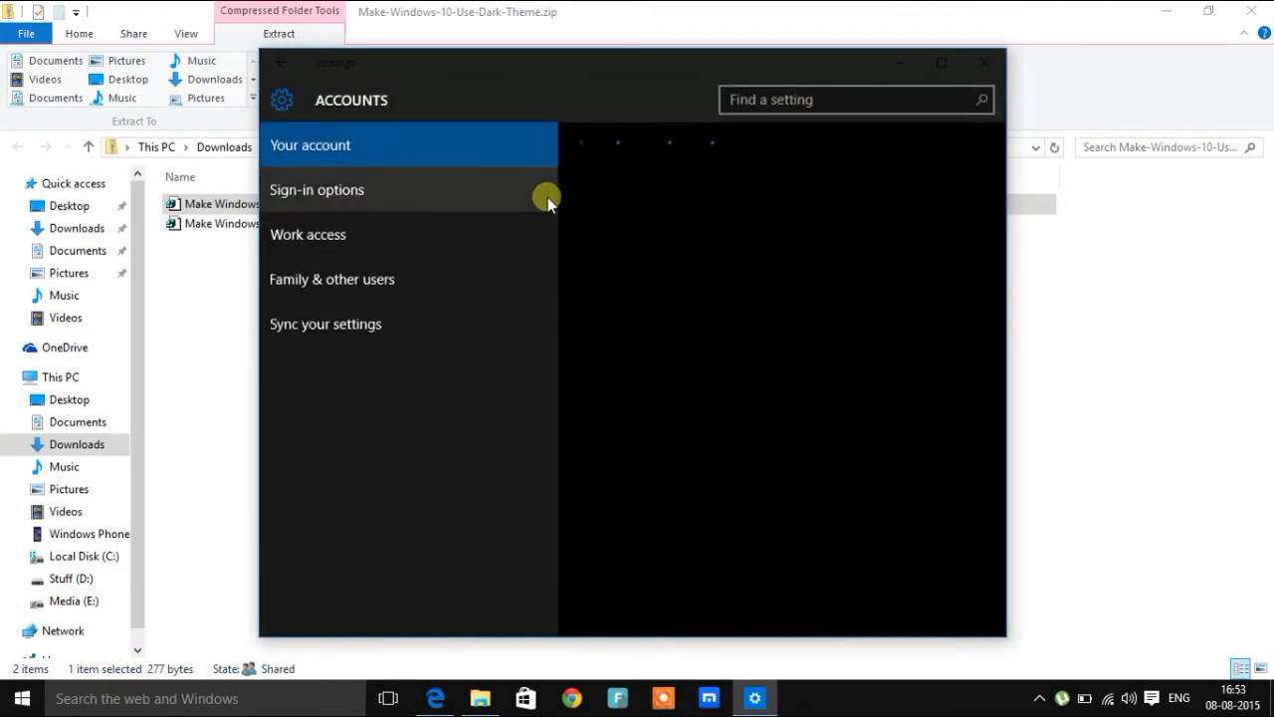
pyautogui.click(310, 143)
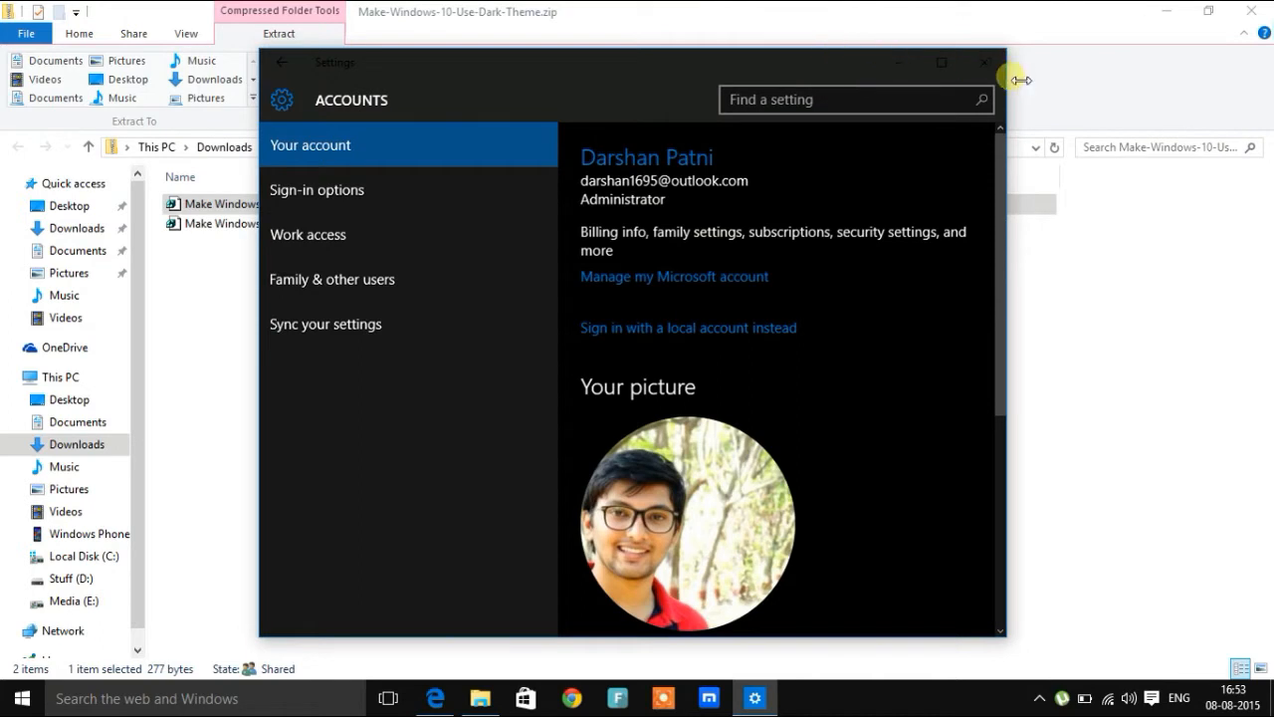
pyautogui.click(283, 62)
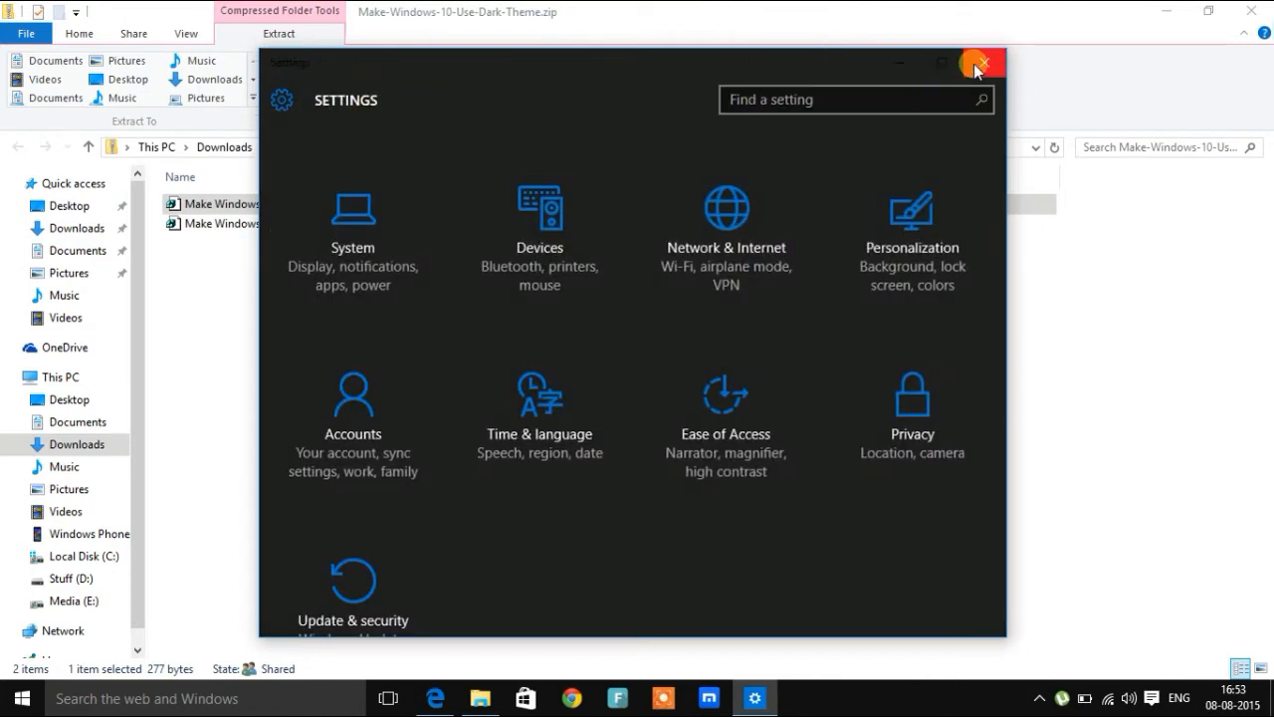
pyautogui.click(984, 62)
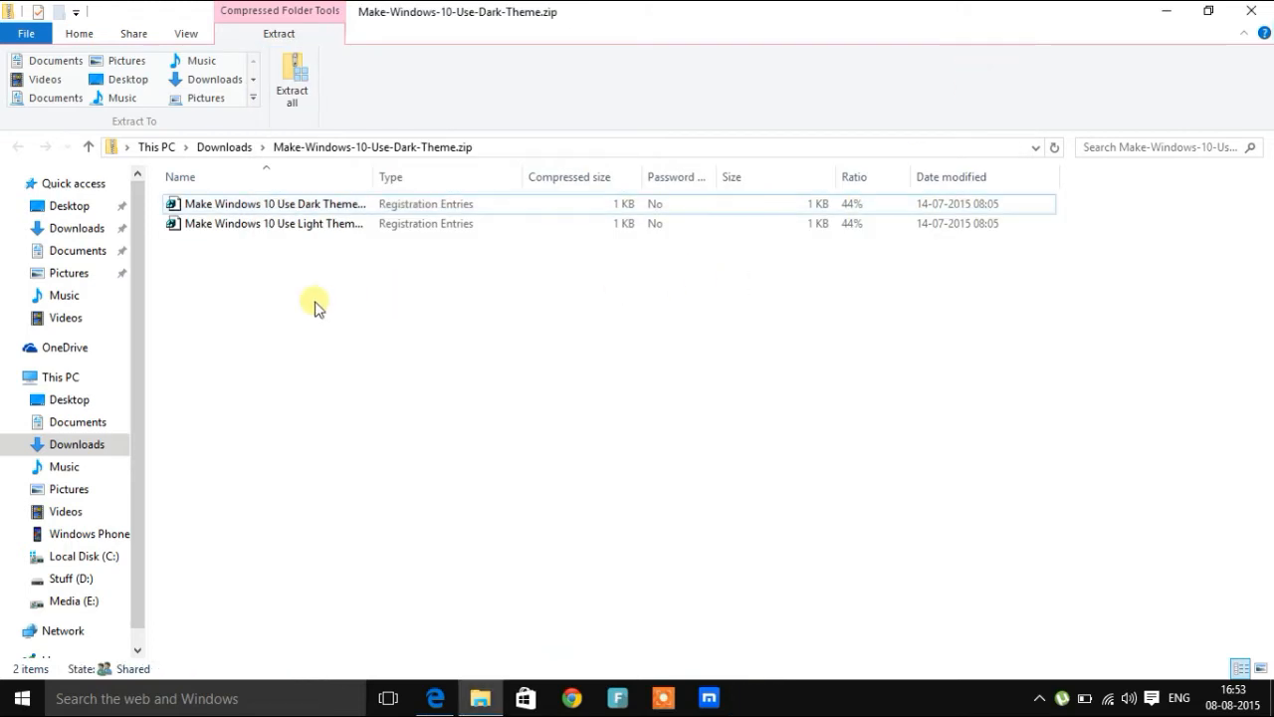
# Run 'Make Windows 10 Use Light Theme', confirm Run, Yes and OK so its keys are added to the registry
pyautogui.doubleClick(275, 223)
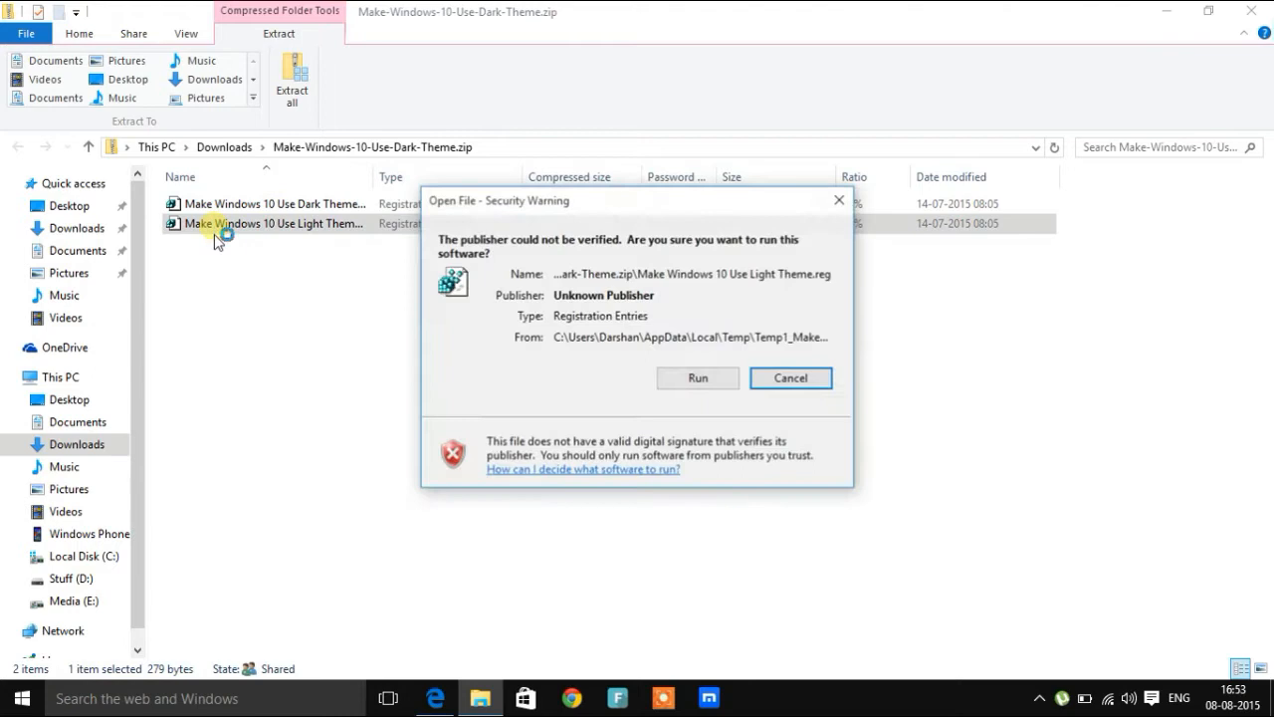
pyautogui.click(697, 379)
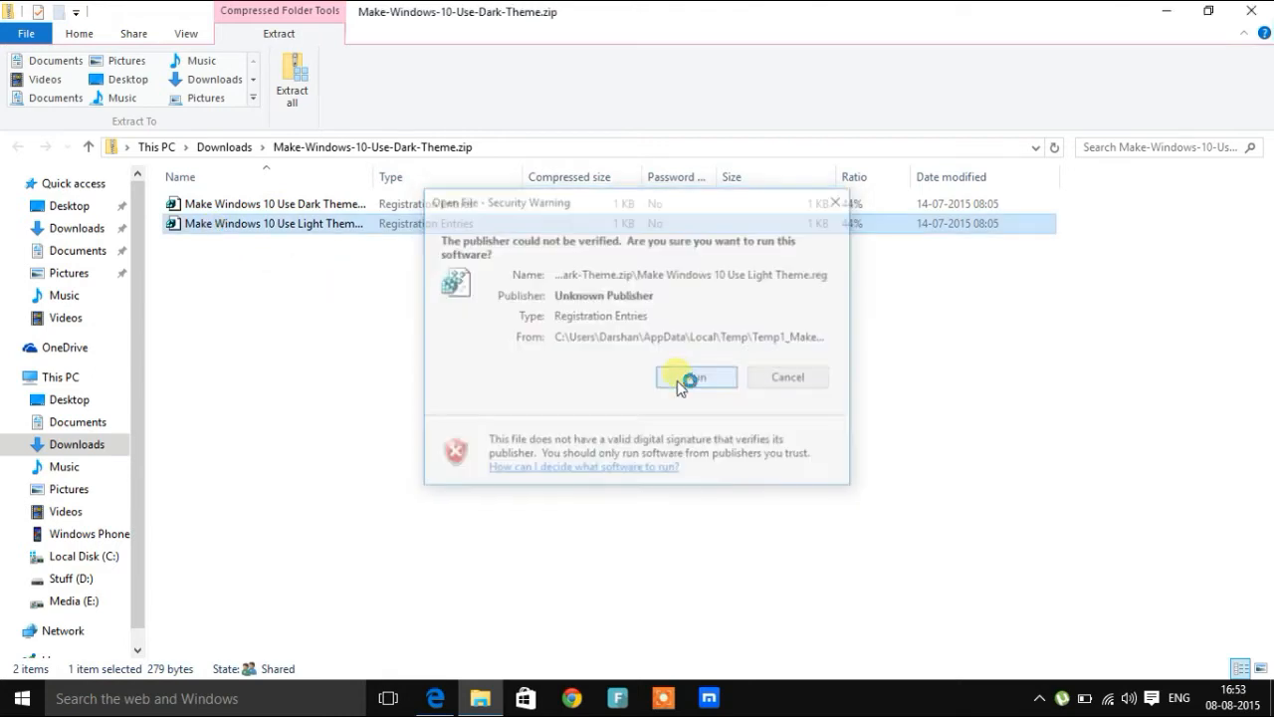
pyautogui.click(695, 376)
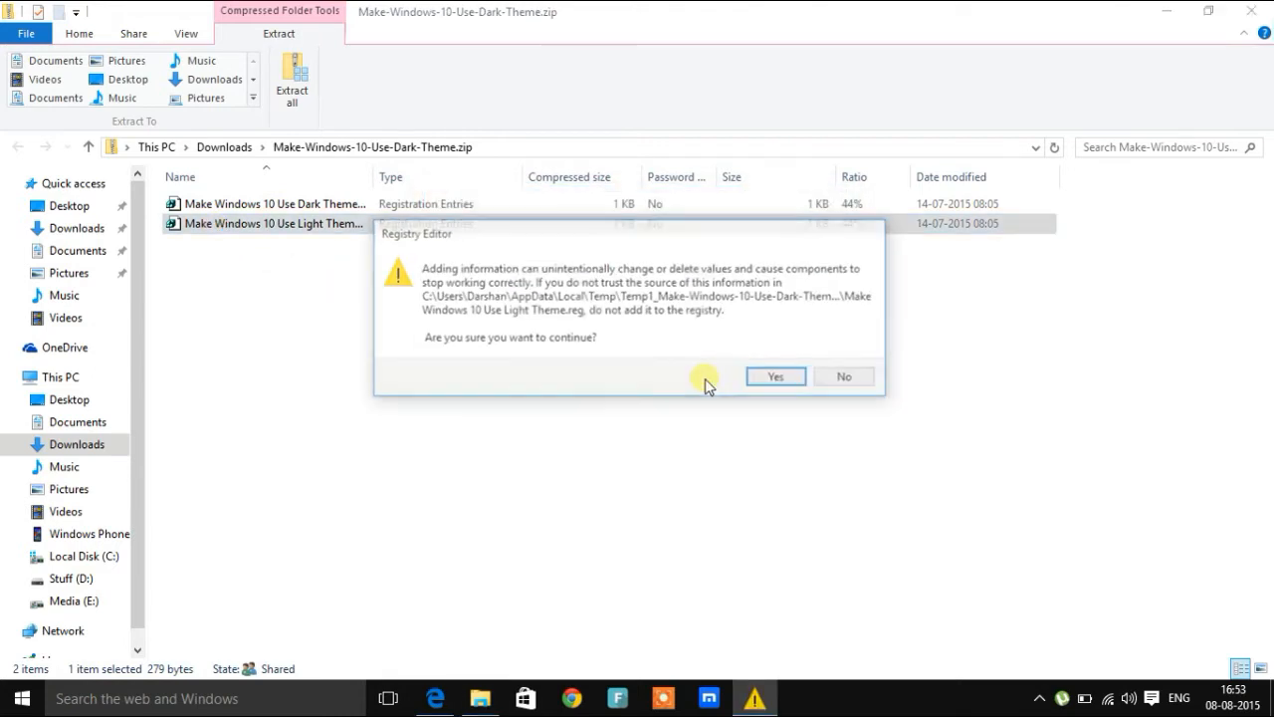
pyautogui.click(776, 377)
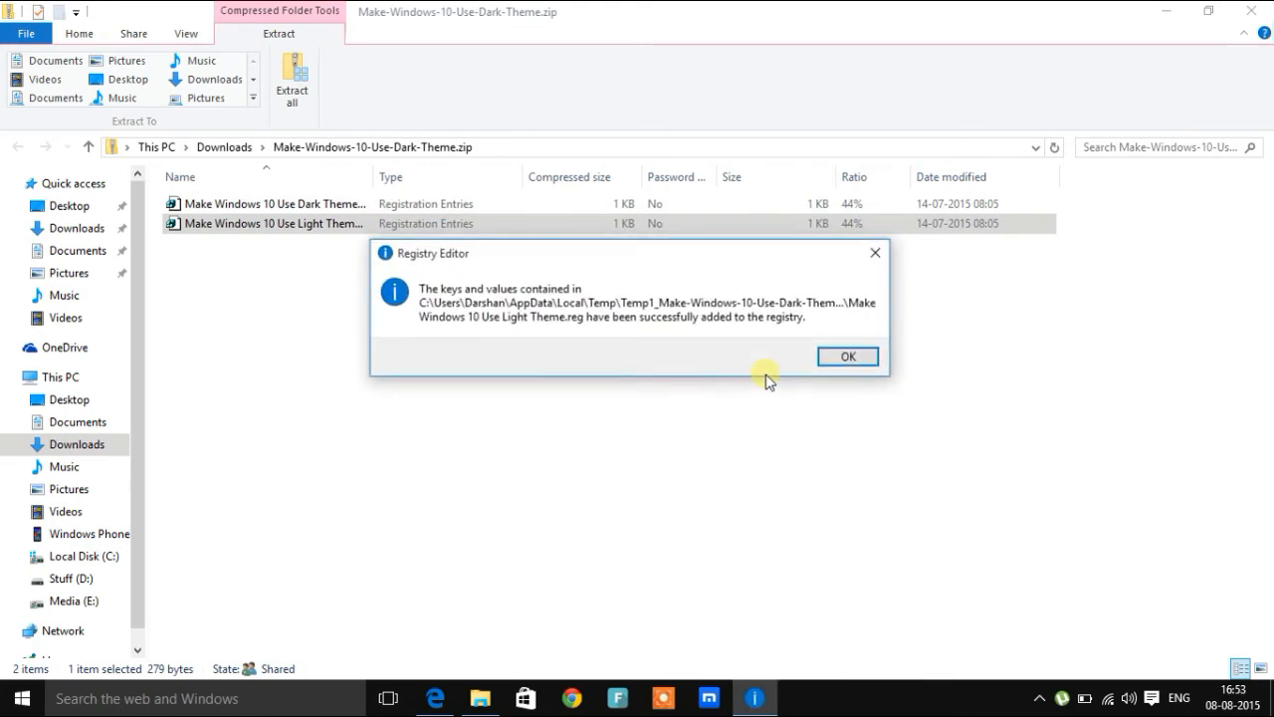
pyautogui.click(848, 357)
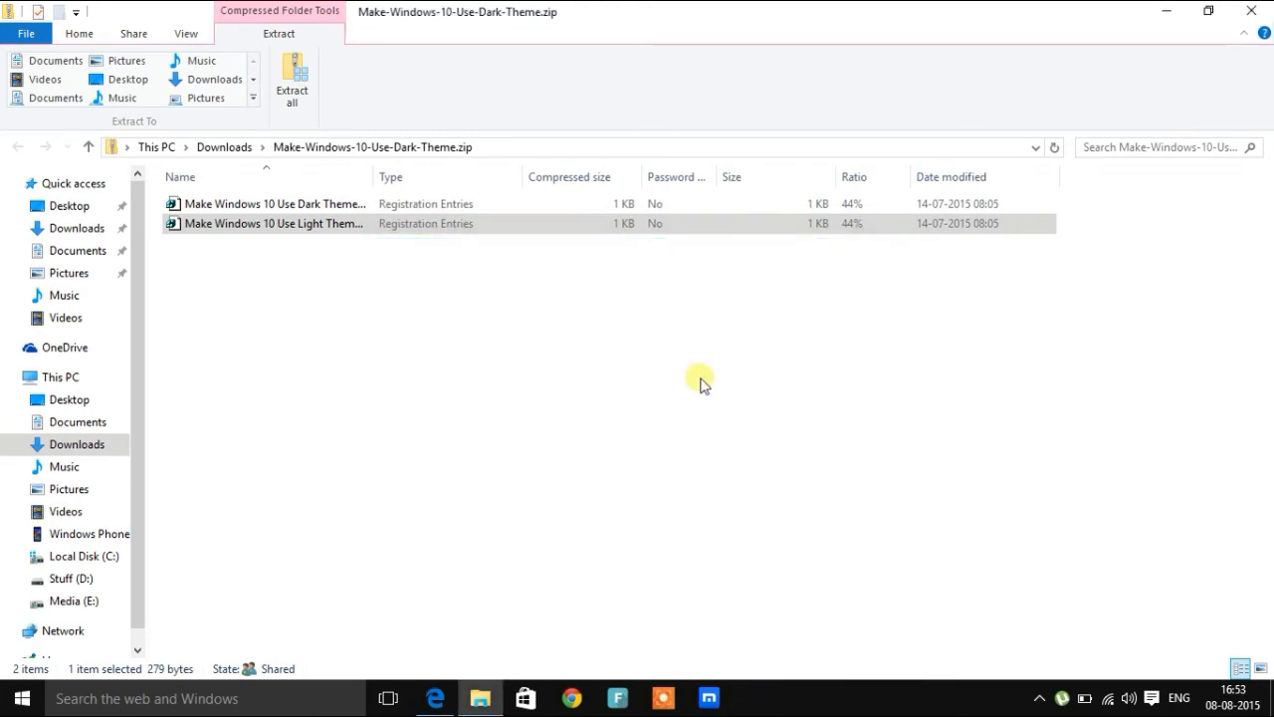
pyautogui.click(14, 697)
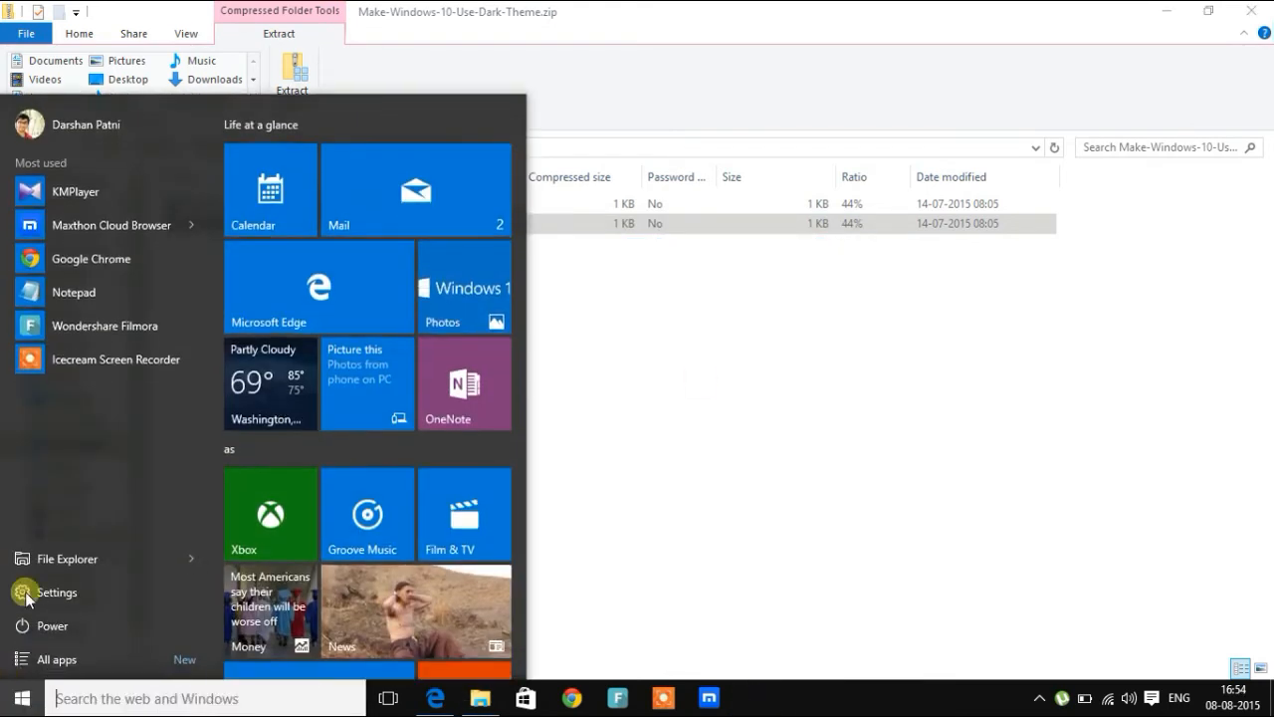
# Launch Settings from Start, view Accounts, and return to the home page in the light theme
pyautogui.click(55, 591)
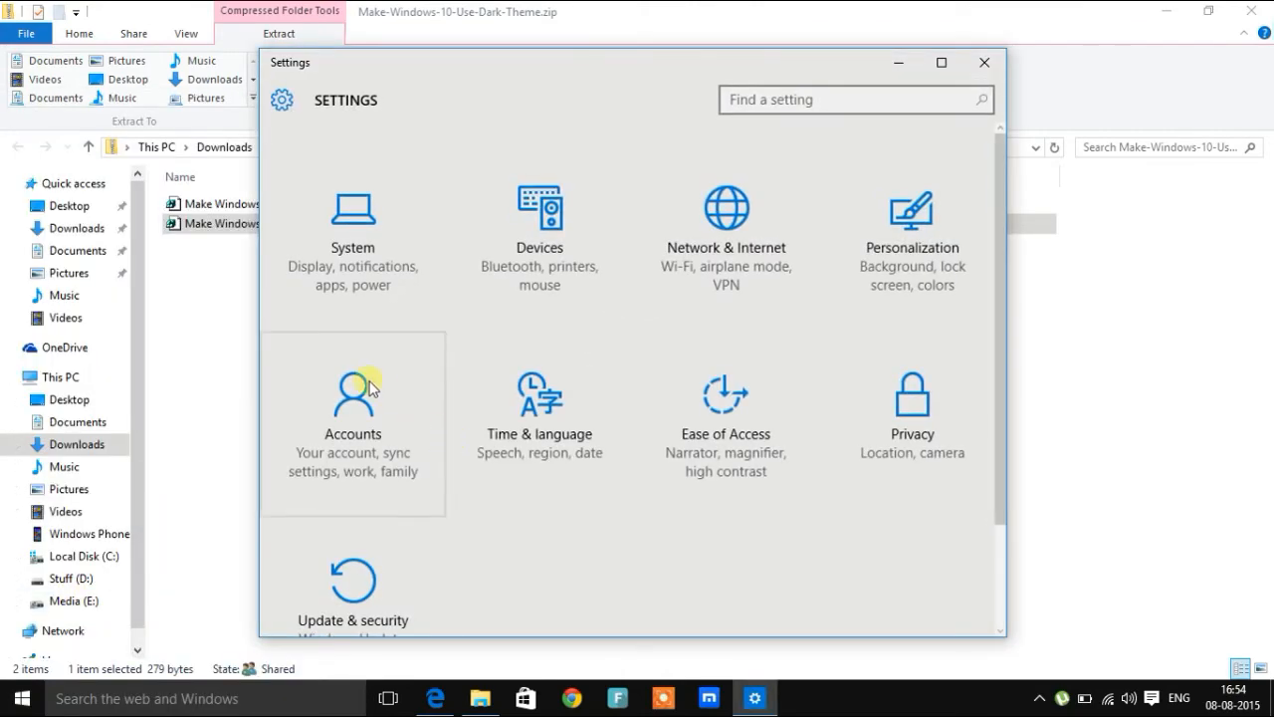
pyautogui.click(352, 398)
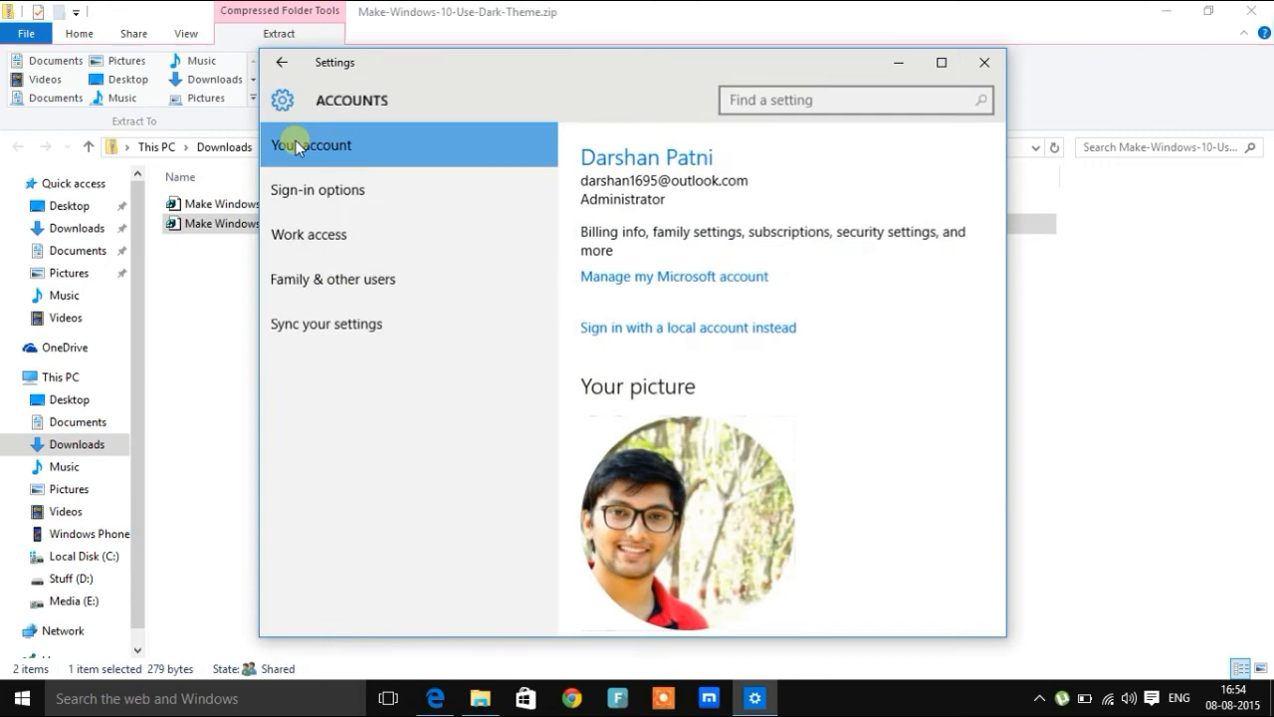
pyautogui.click(283, 61)
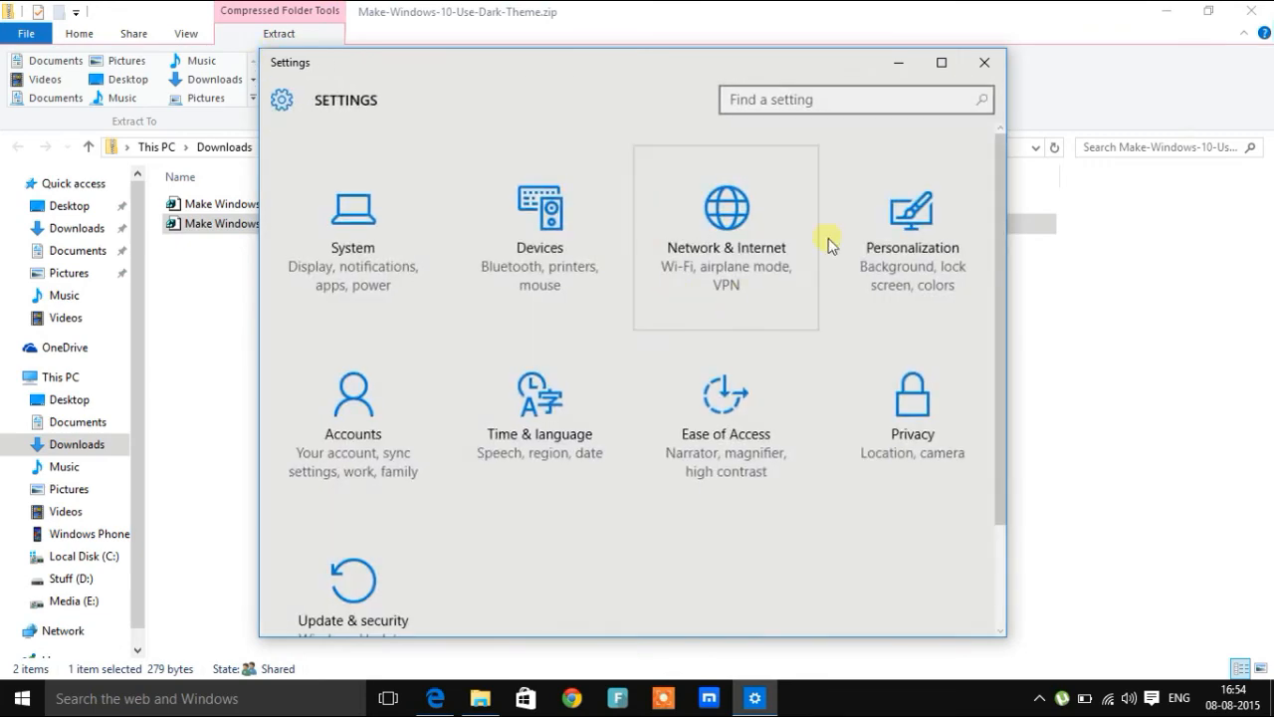